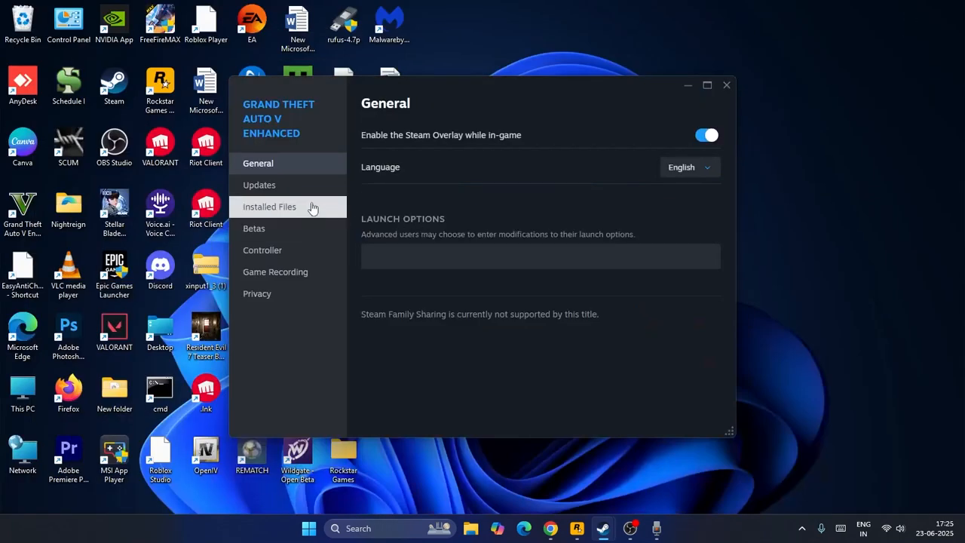
Step: View Grand Theft Auto V Enhanced's Installed Files (93.33 GB on E:), then close Properties
{"action": "left_click", "coordinate": [269, 207]}
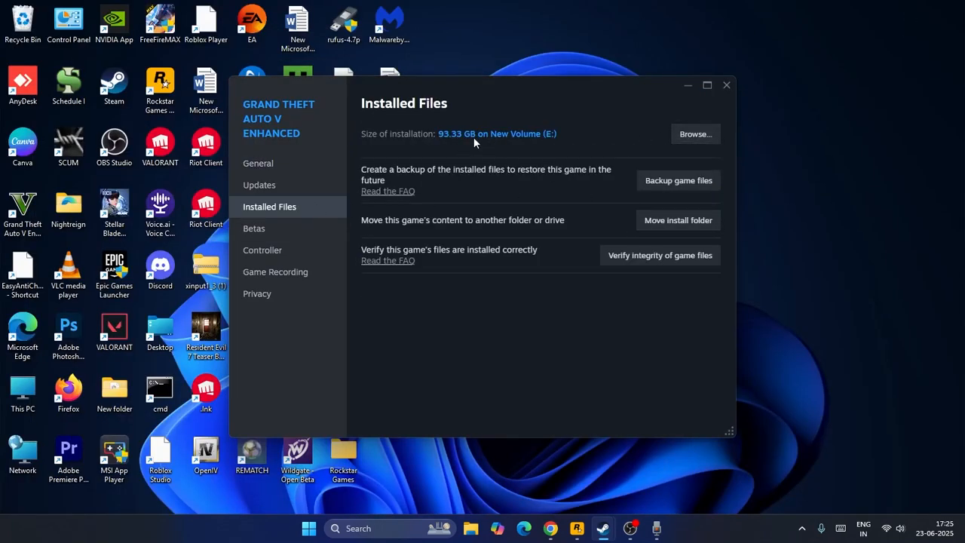
{"action": "mouse_move", "coordinate": [718, 114]}
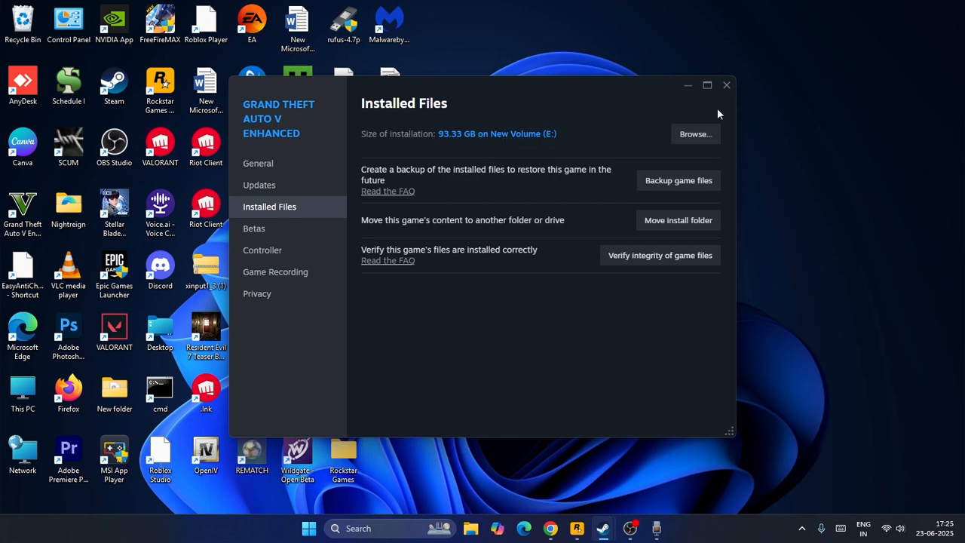
{"action": "left_click", "coordinate": [726, 84]}
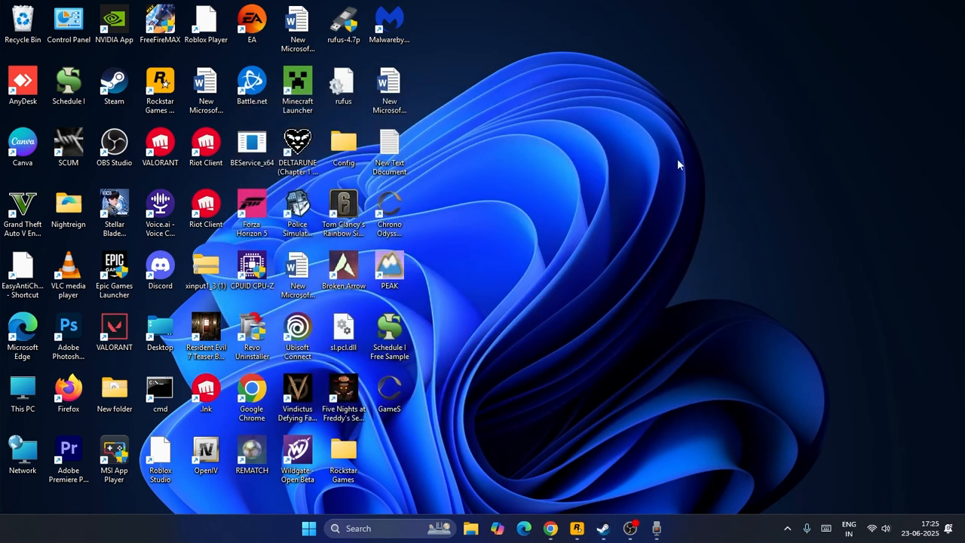
Step: Browse the Visual C++ and ASI Loader tabs, then switch to the Issuer Check Bypass tab
{"action": "left_click", "coordinate": [550, 528]}
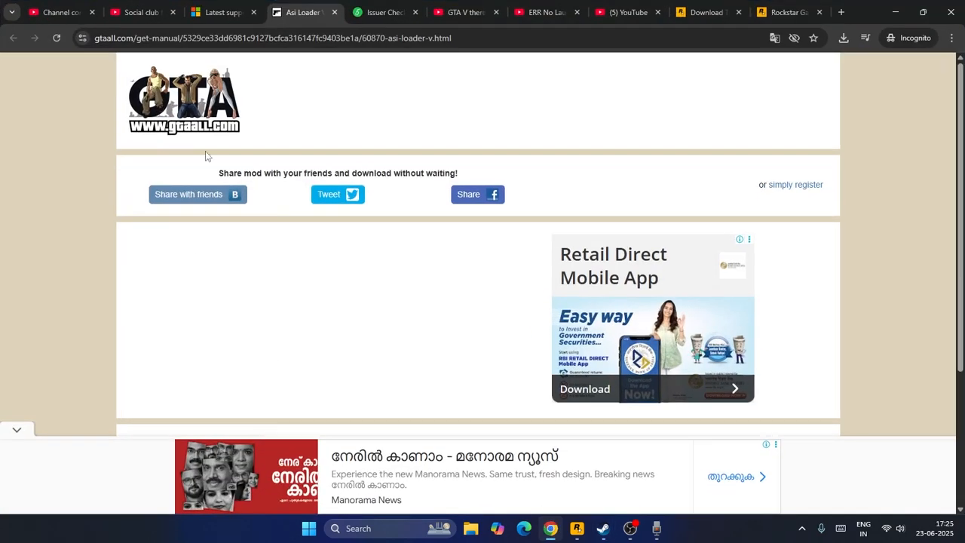
{"action": "left_click", "coordinate": [219, 12]}
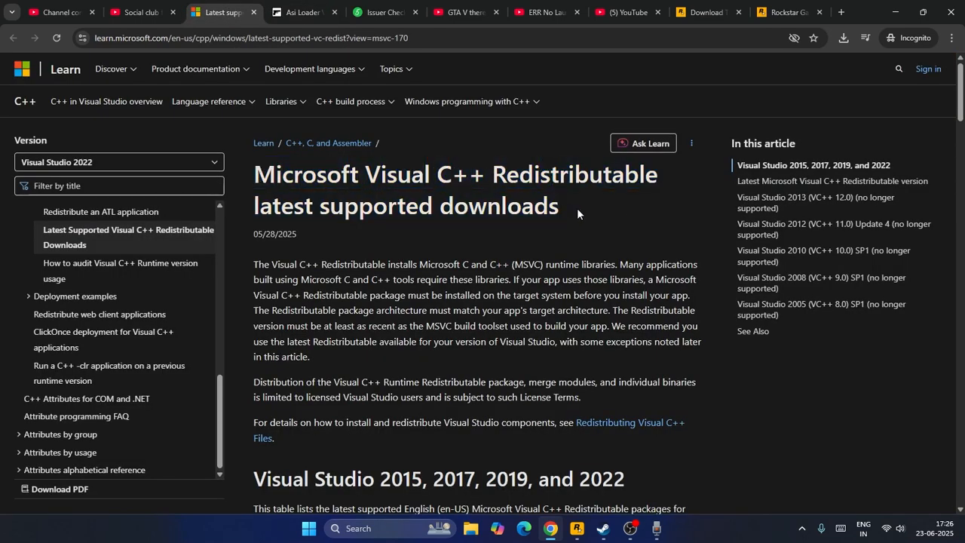
{"action": "left_click", "coordinate": [298, 13]}
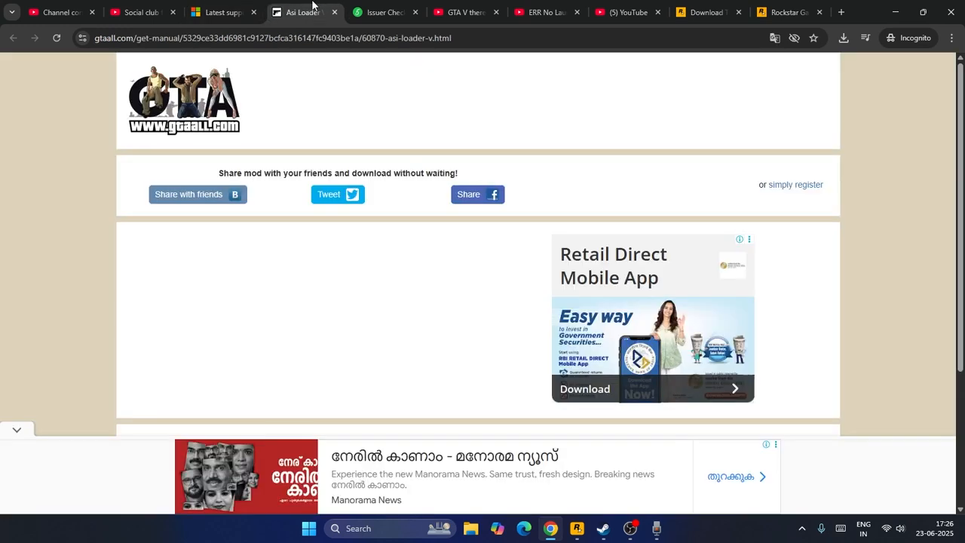
{"action": "scroll", "scroll_direction": "down", "scroll_amount": 3}
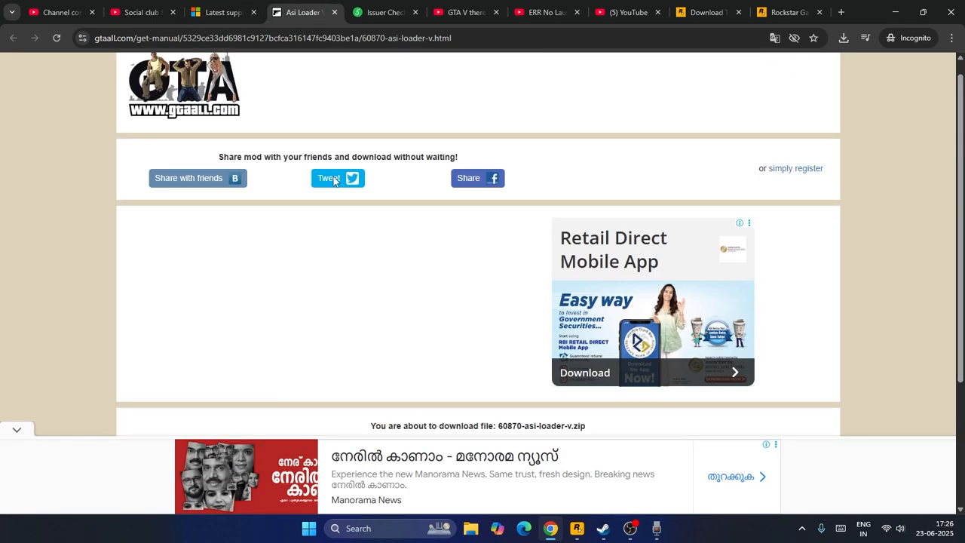
{"action": "scroll", "scroll_direction": "down", "scroll_amount": 3}
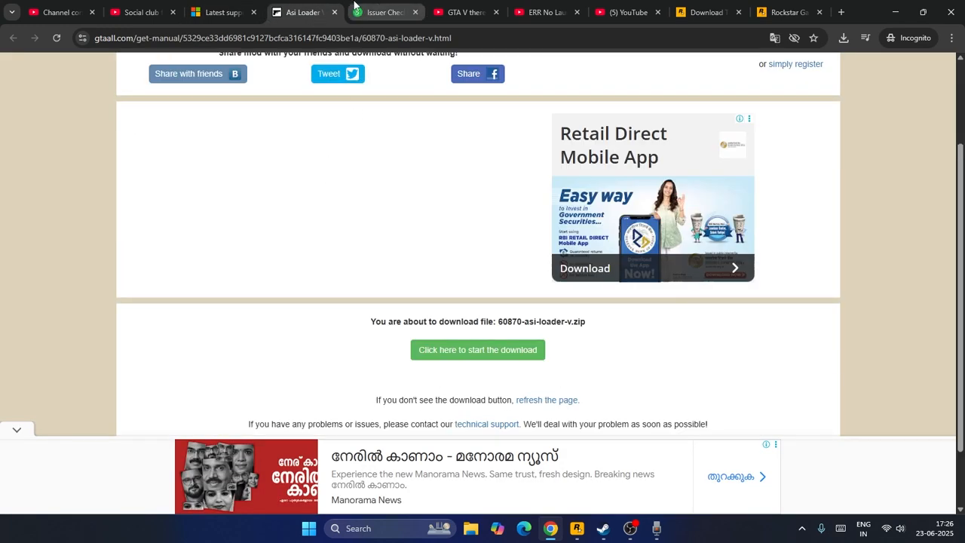
{"action": "left_click", "coordinate": [384, 12]}
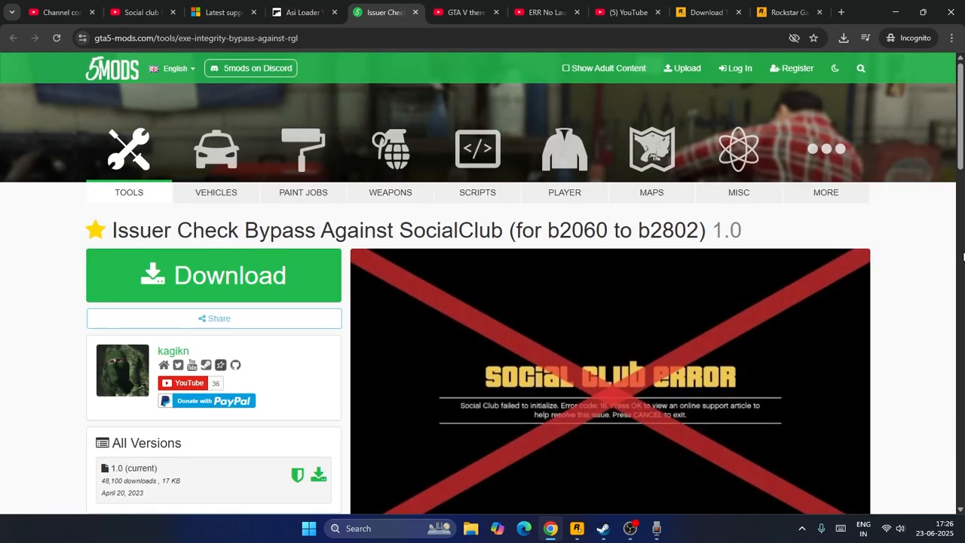
Step: Download the 17.4 KB ExeIntegrityBypassAgainstRGL zip and confirm it in Chrome's downloads
{"action": "scroll", "scroll_direction": "down", "scroll_amount": 3}
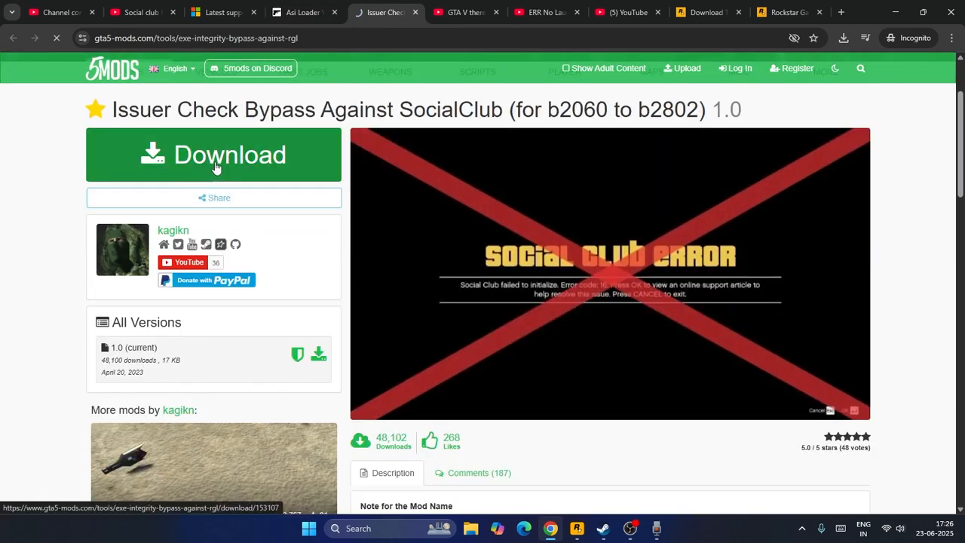
{"action": "left_click", "coordinate": [214, 154]}
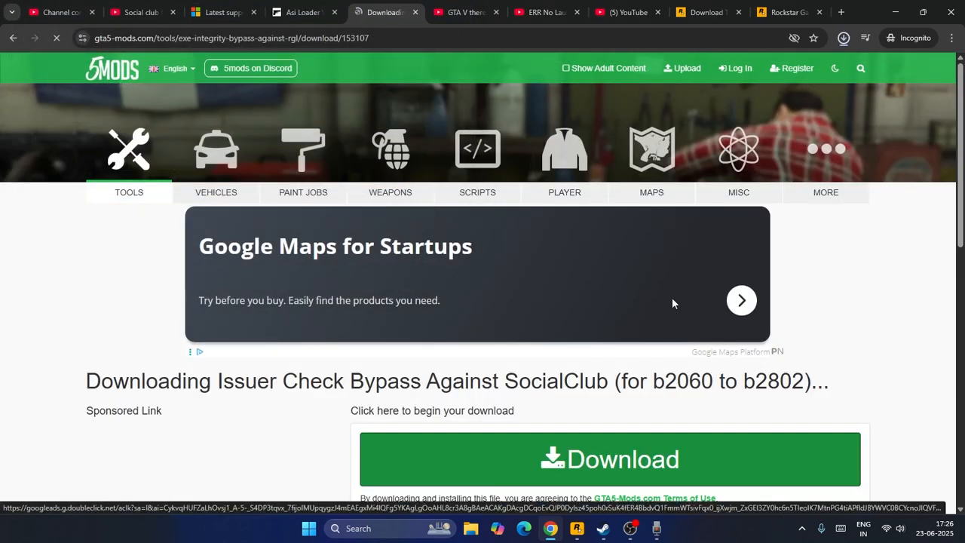
{"action": "left_click", "coordinate": [842, 38]}
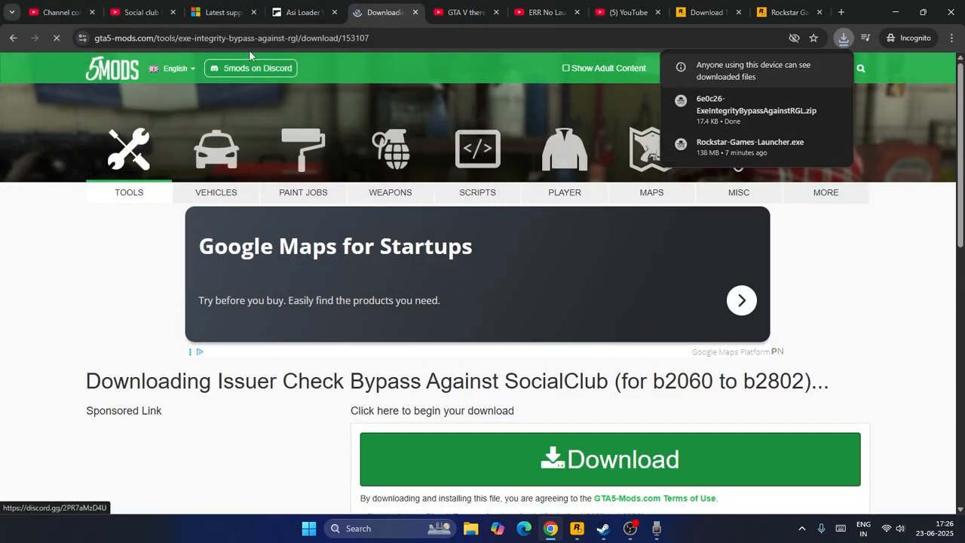
{"action": "left_click", "coordinate": [219, 12]}
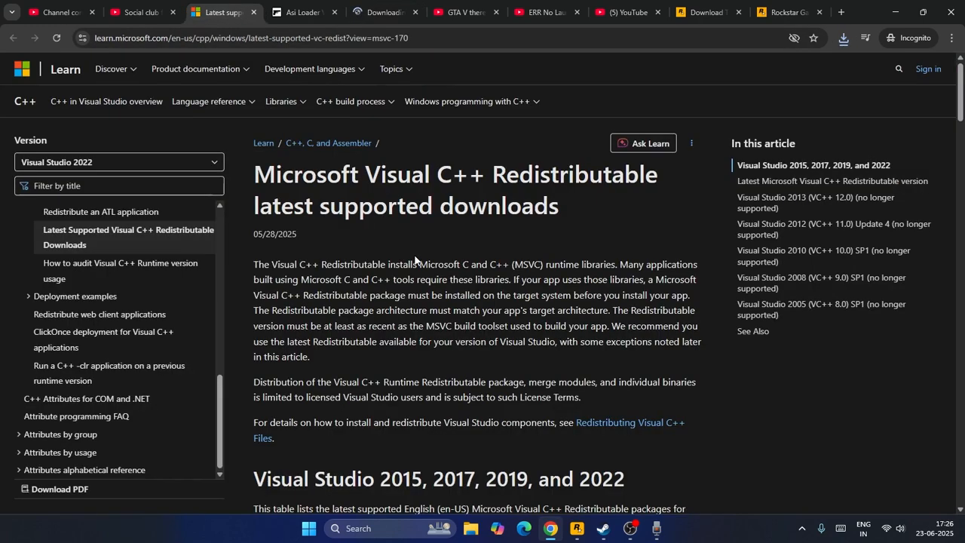
Step: Review the v14.44.35200.0 ARM64/X86/X64 redistributable links, then return to the ASI Loader tab
{"action": "scroll", "scroll_direction": "down", "scroll_amount": 3}
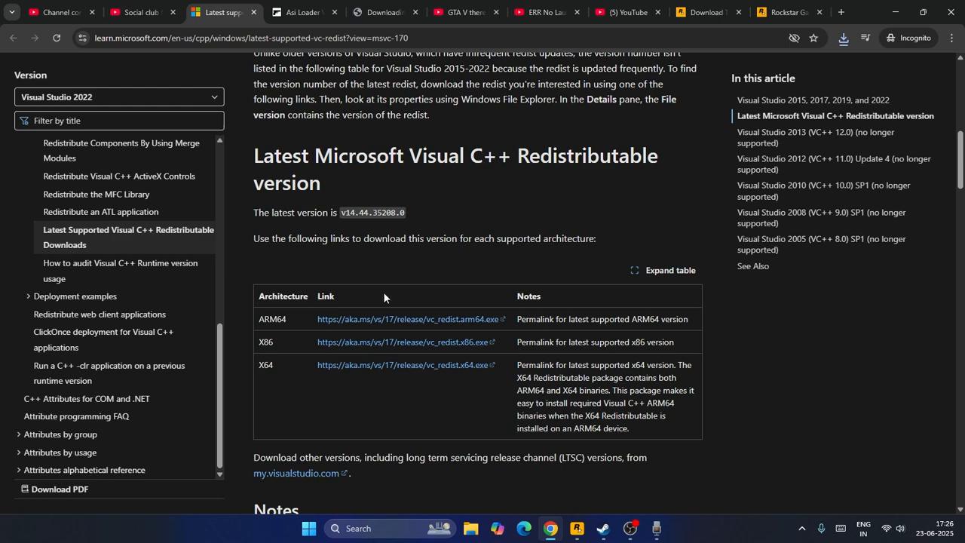
{"action": "left_click", "coordinate": [300, 12]}
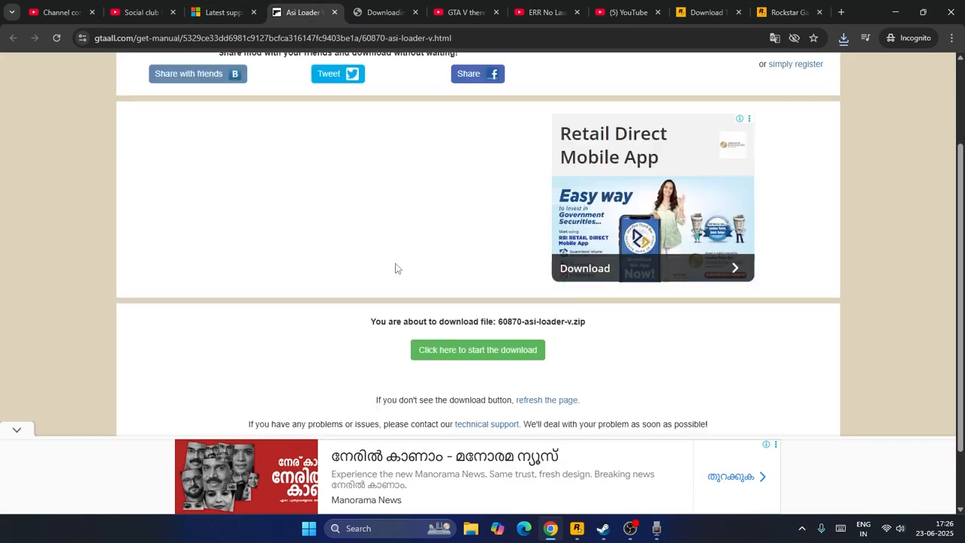
Step: Start the 60870-asi-loader-v.zip download and save it to Downloads
{"action": "left_click", "coordinate": [477, 349]}
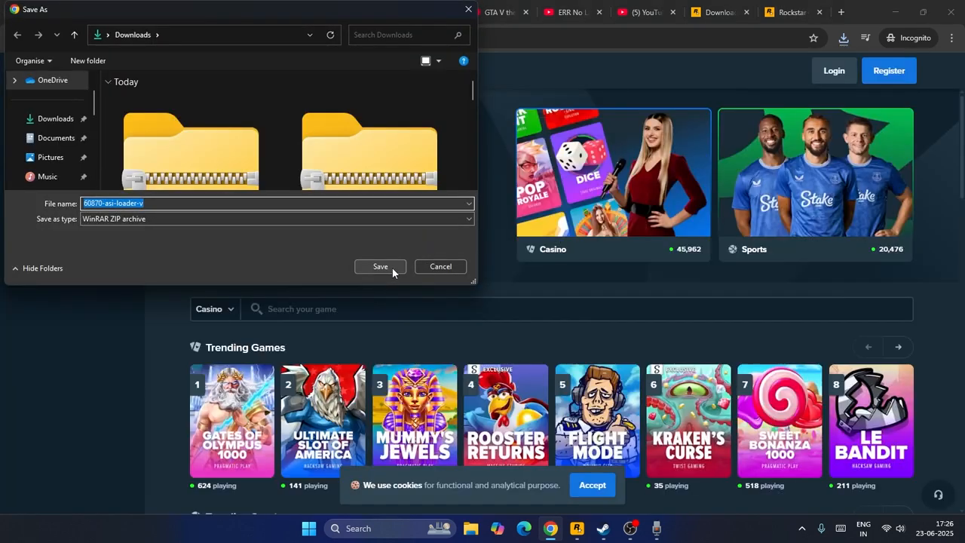
{"action": "left_click", "coordinate": [380, 266]}
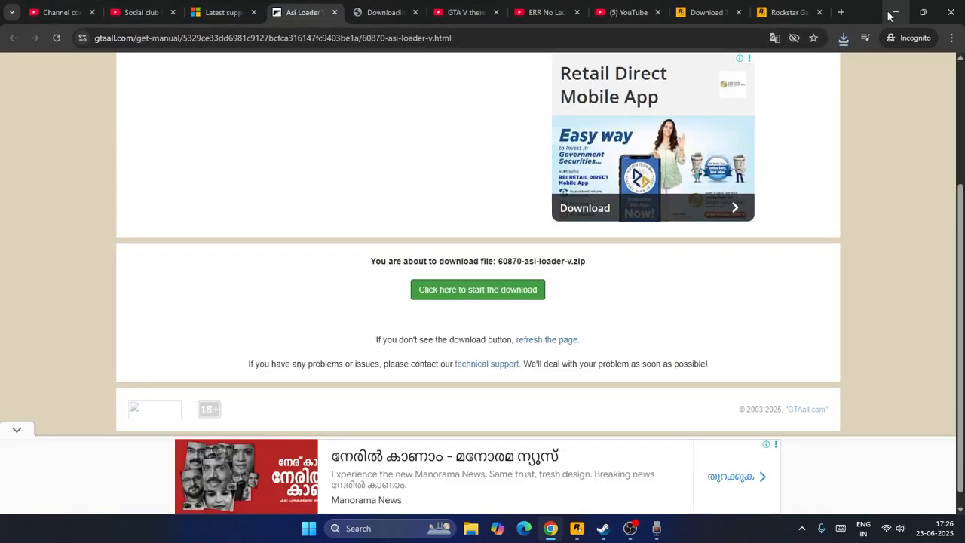
Step: Copy ExeIntegrityBypassAgainstRGL.asi from Downloads into E:\SteamLibrary\steamapps\common\Grand Theft Auto V Enhanced
{"action": "left_click", "coordinate": [471, 528]}
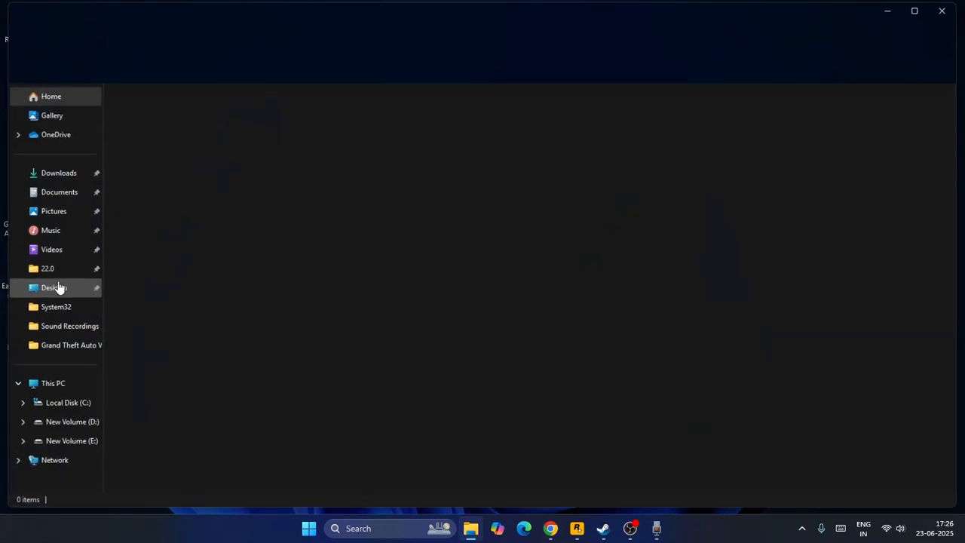
{"action": "left_click", "coordinate": [59, 172]}
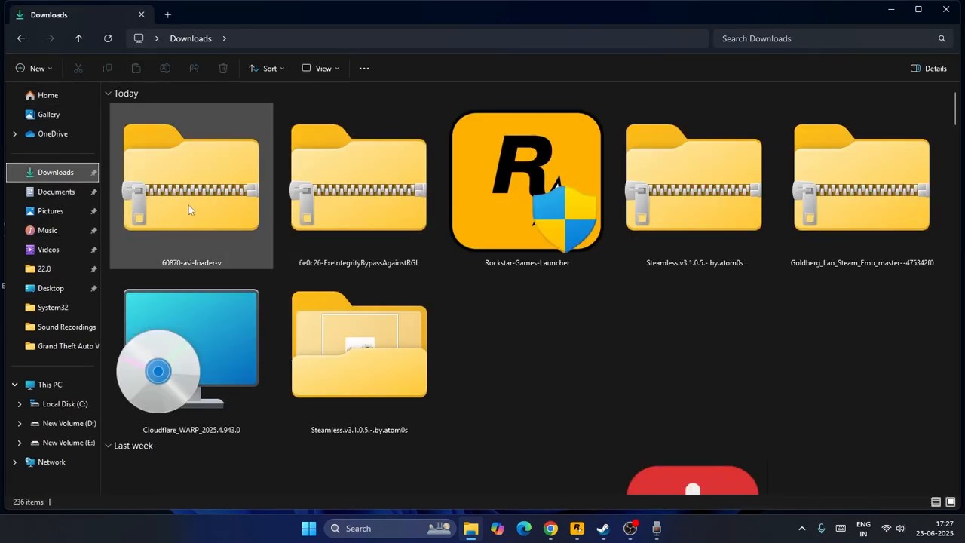
{"action": "mouse_move", "coordinate": [359, 188]}
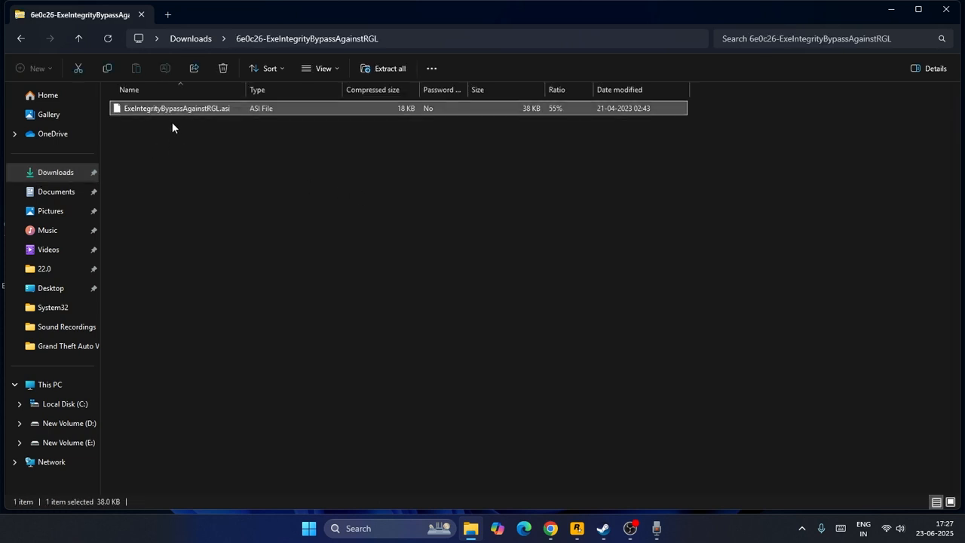
{"action": "mouse_move", "coordinate": [68, 346]}
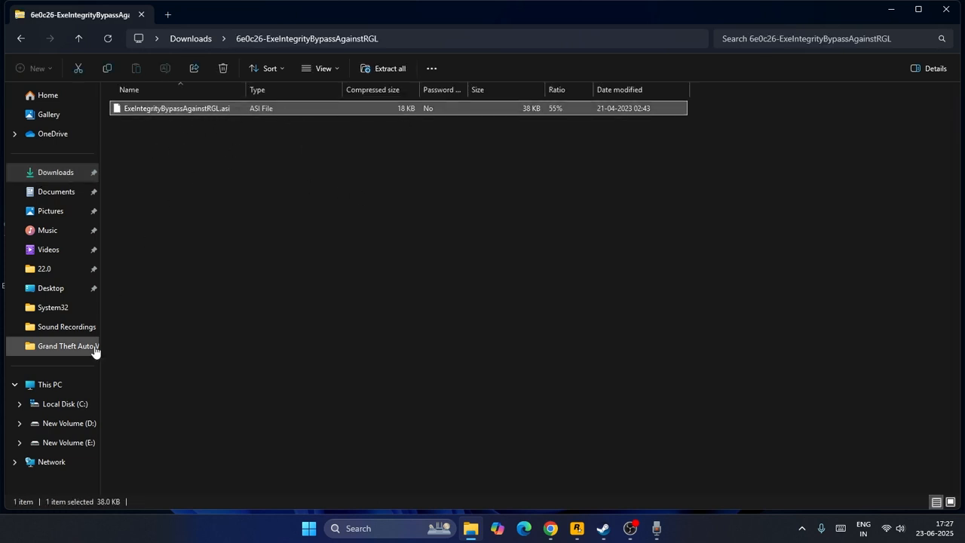
{"action": "left_click", "coordinate": [50, 383]}
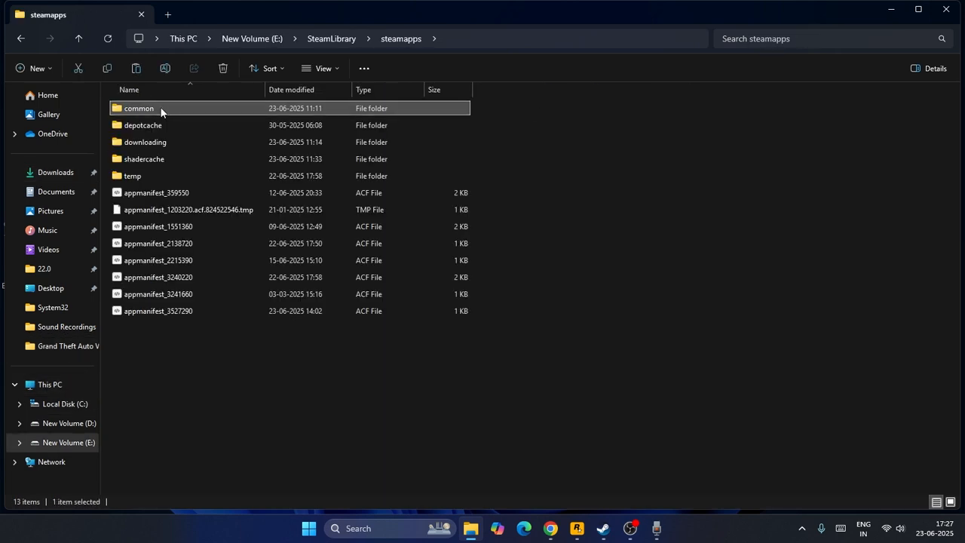
{"action": "double_click", "coordinate": [138, 108]}
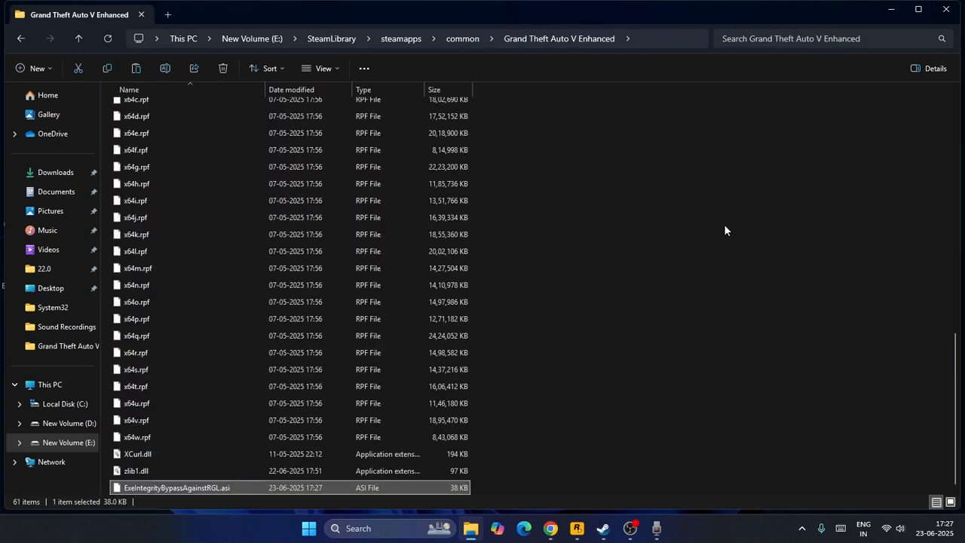
{"action": "mouse_move", "coordinate": [51, 210]}
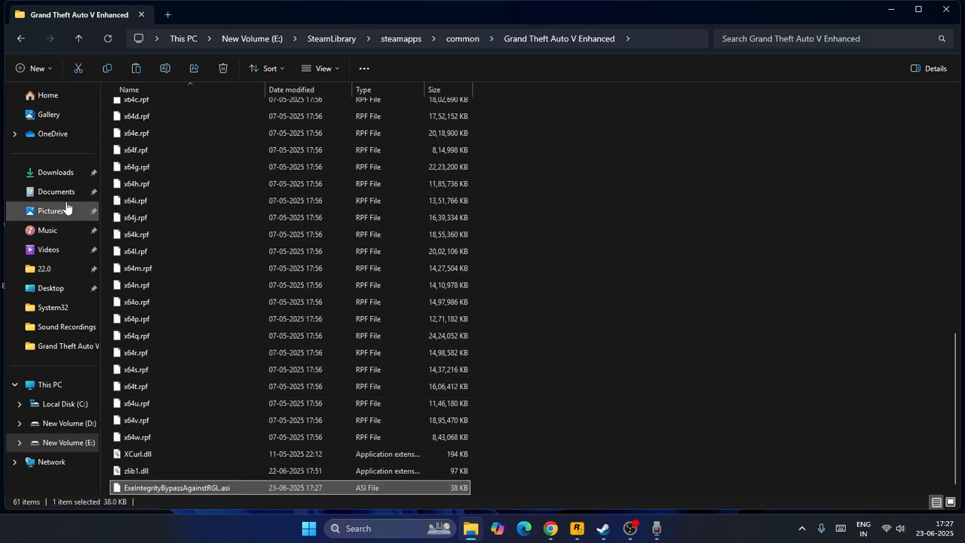
Step: Copy dinput8.dll from the 60870-asi-loader-v zip into the steamapps common game folder
{"action": "left_click", "coordinate": [55, 172]}
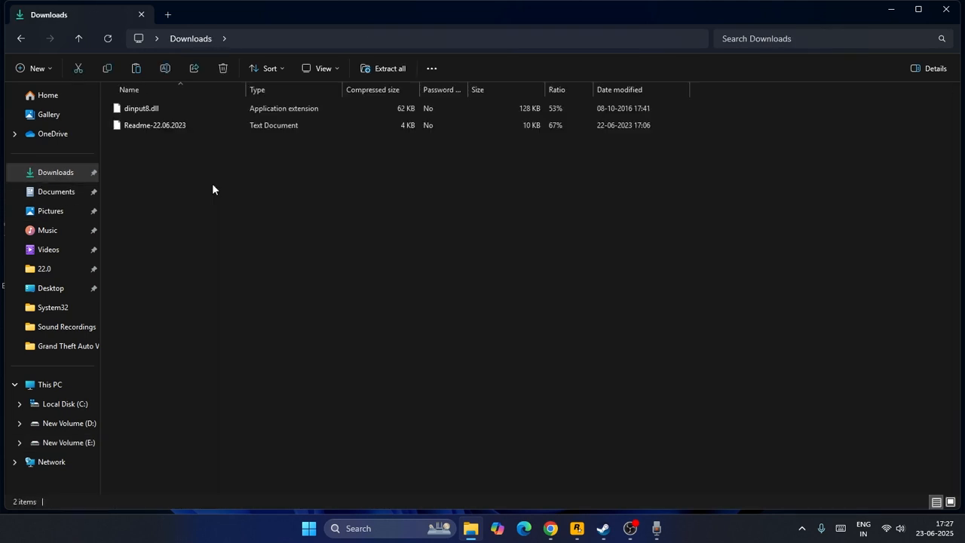
{"action": "left_click", "coordinate": [142, 108]}
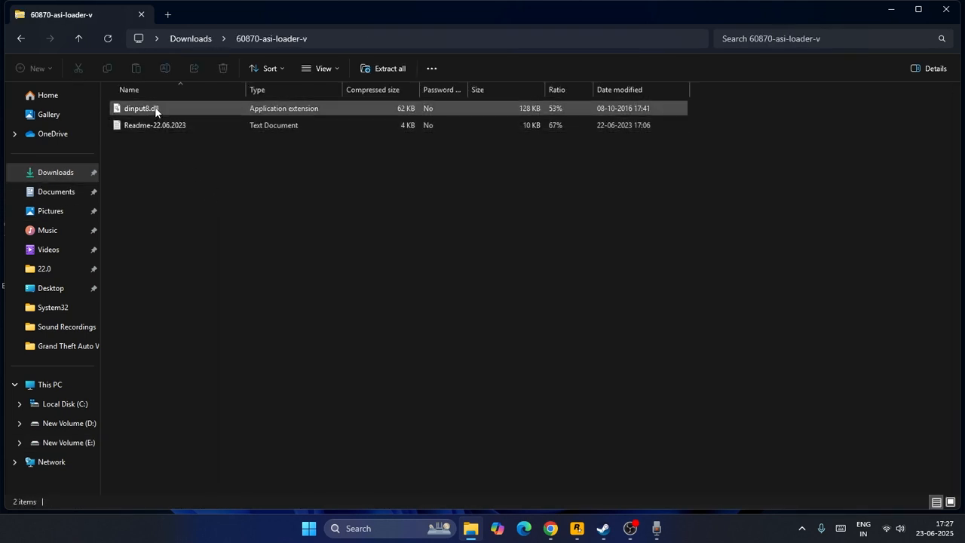
{"action": "left_click", "coordinate": [142, 108]}
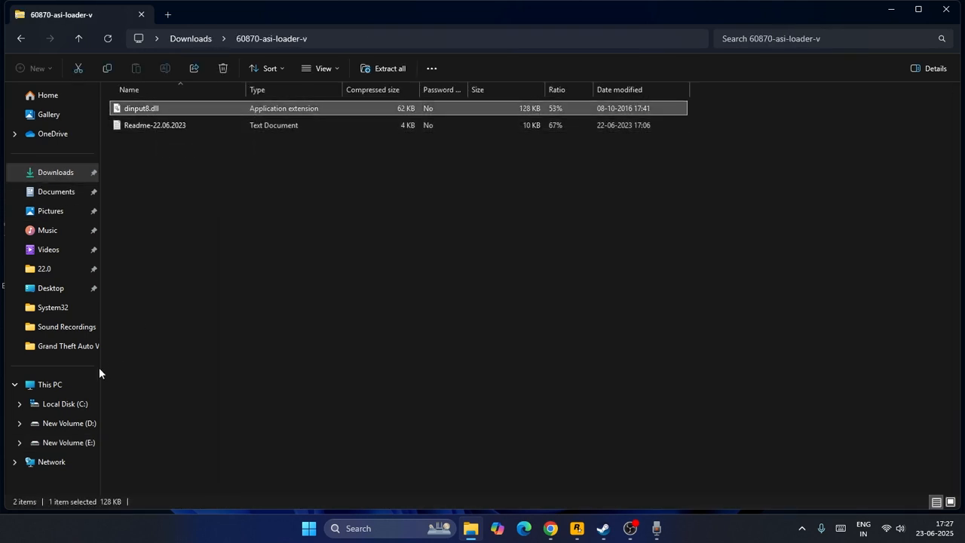
{"action": "left_click", "coordinate": [50, 385]}
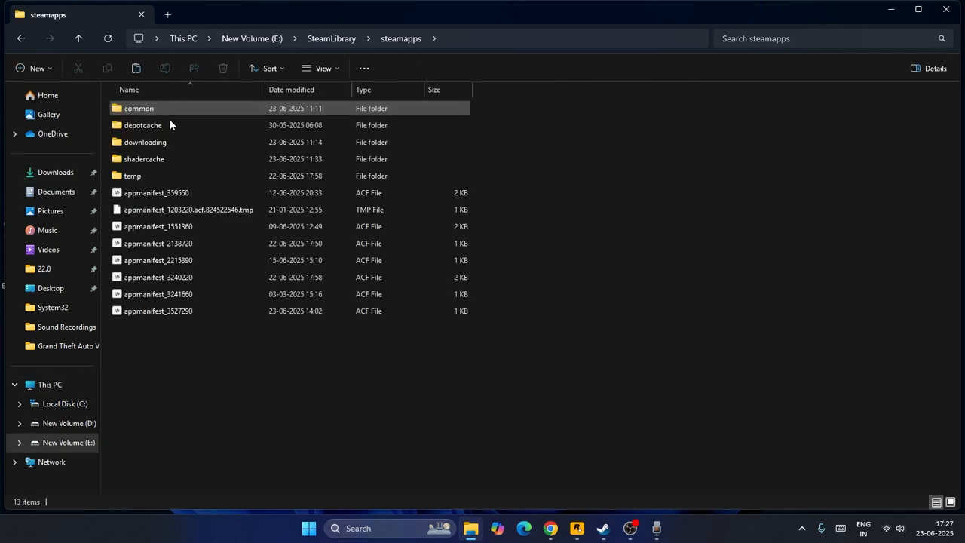
{"action": "double_click", "coordinate": [139, 108]}
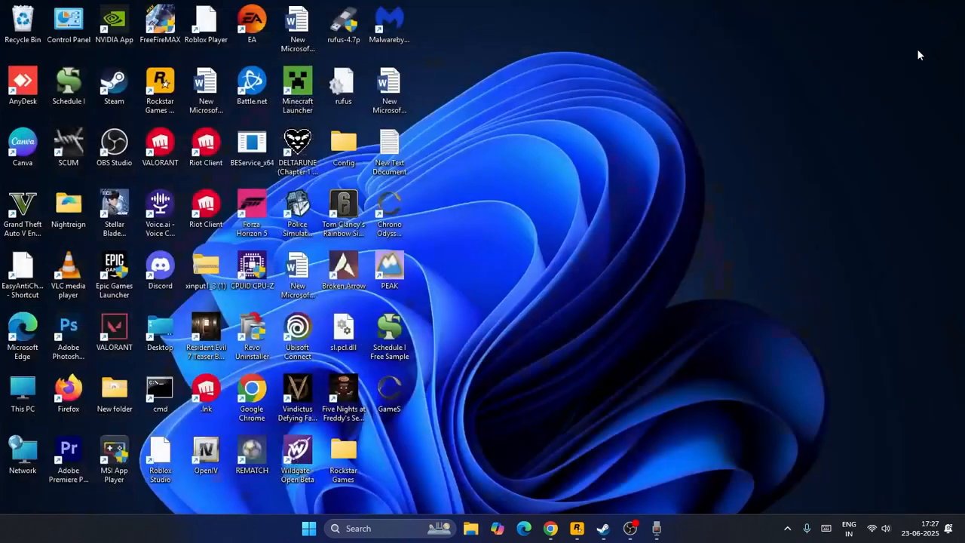
{"action": "mouse_move", "coordinate": [610, 295]}
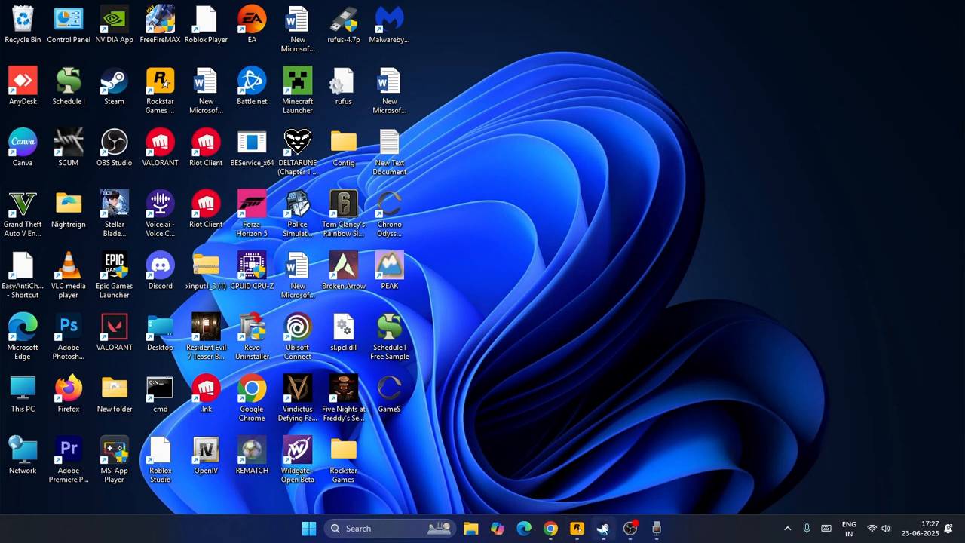
{"action": "left_click", "coordinate": [601, 528]}
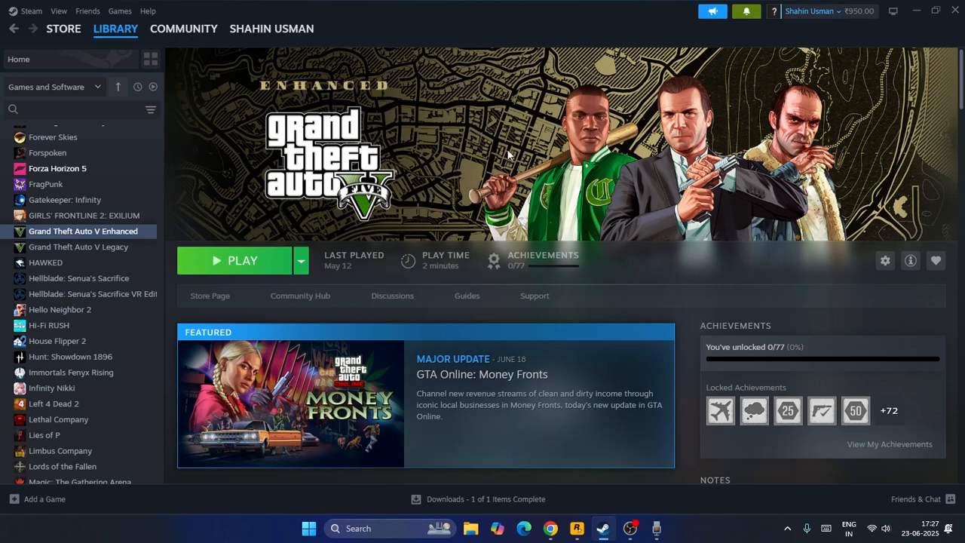
{"action": "left_click", "coordinate": [916, 11]}
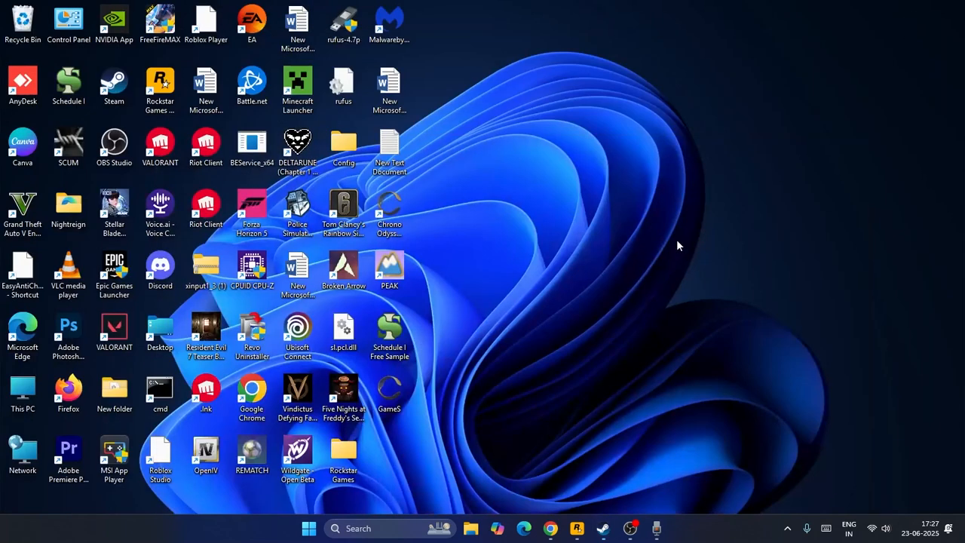